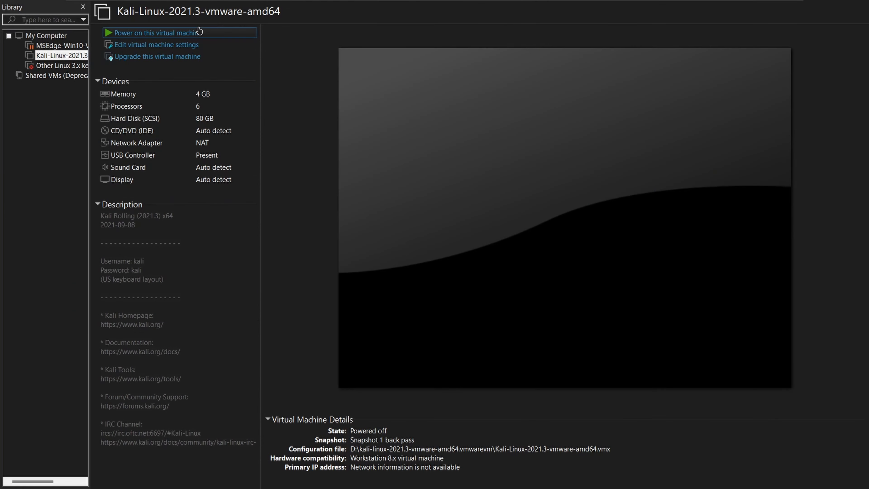
Power on the Kali Linux virtual machine and let it boot toward the login screen.
{"action": "left_click", "coordinate": [156, 32]}
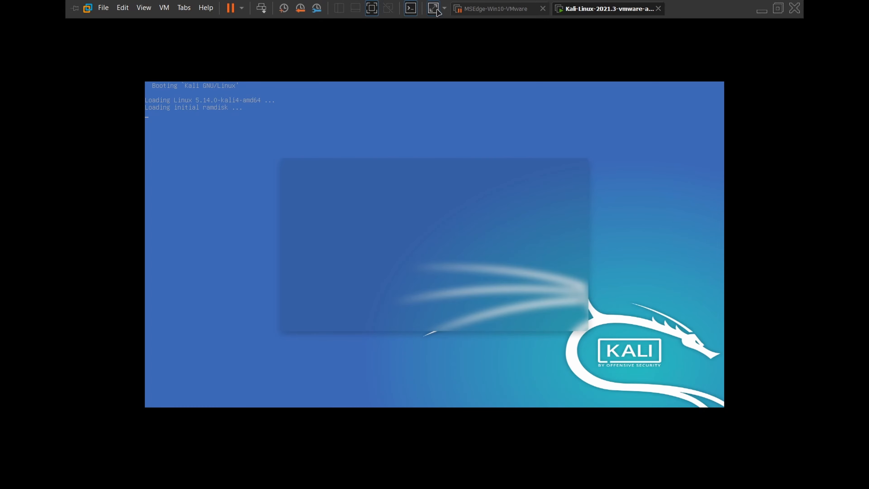
{"action": "mouse_move", "coordinate": [368, 15]}
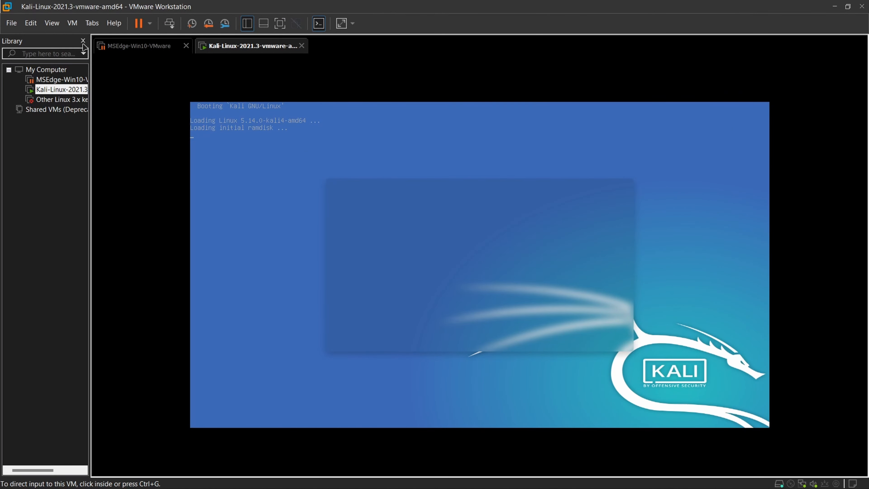
{"action": "mouse_move", "coordinate": [273, 114]}
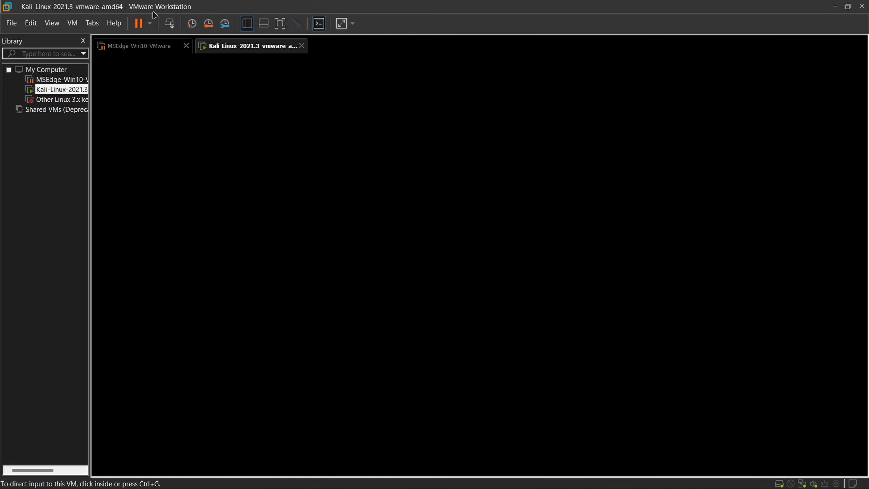
{"action": "mouse_move", "coordinate": [140, 23]}
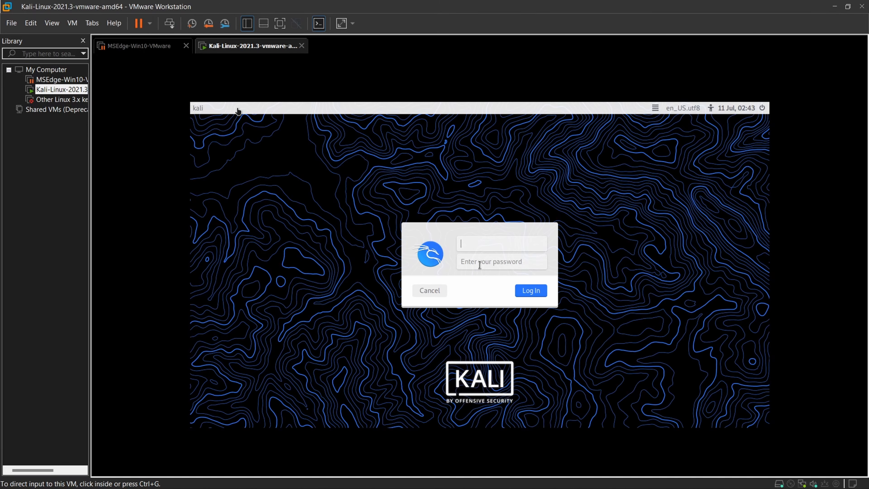
{"action": "left_click", "coordinate": [143, 23]}
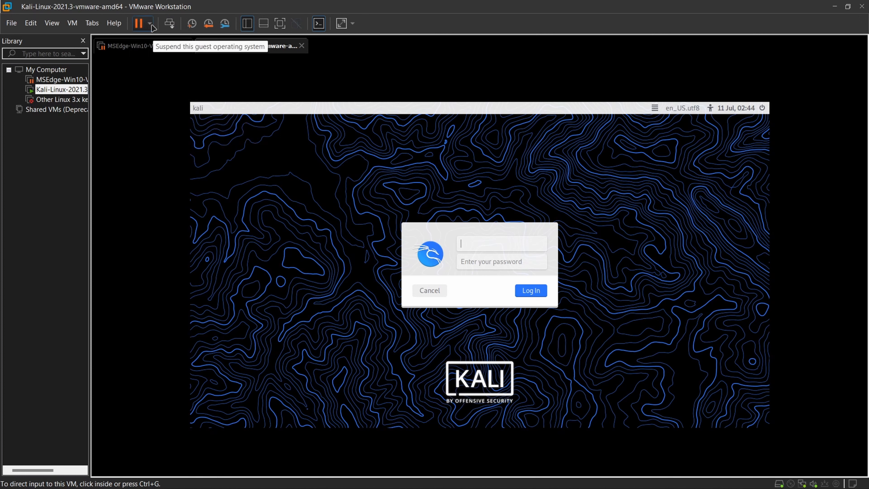
{"action": "left_click", "coordinate": [149, 23]}
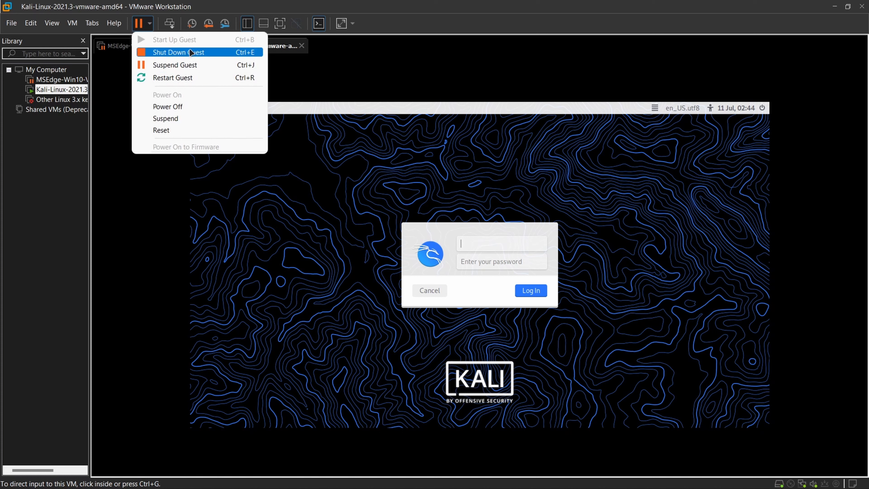
{"action": "left_click", "coordinate": [72, 23]}
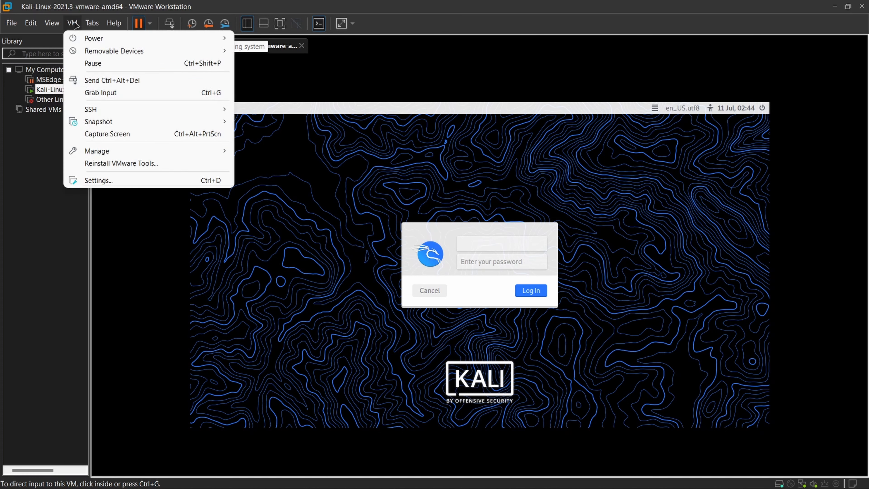
{"action": "mouse_move", "coordinate": [106, 134]}
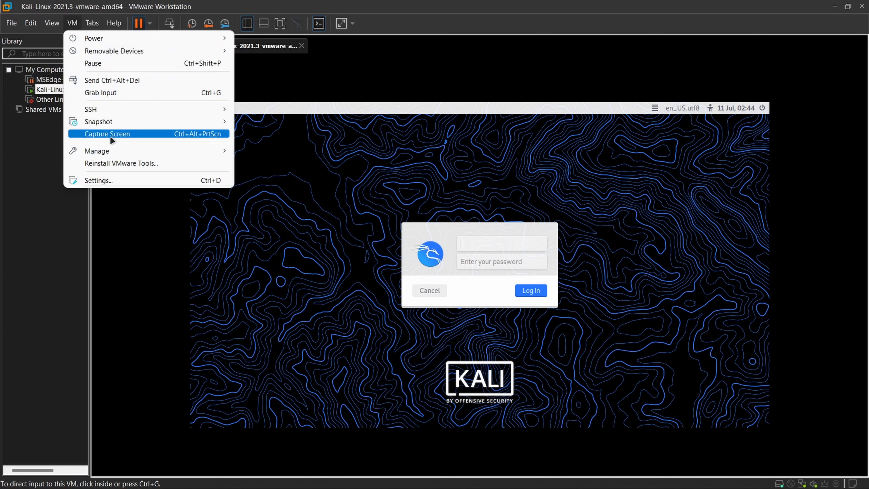
{"action": "mouse_move", "coordinate": [99, 122]}
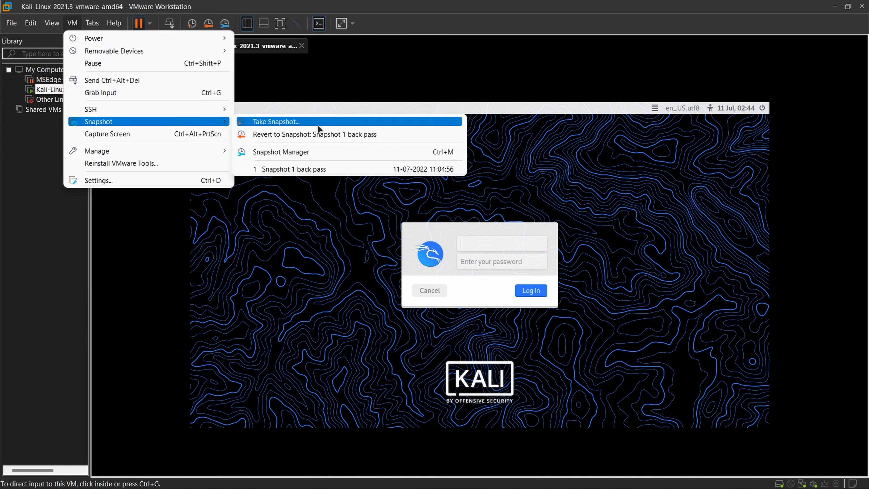
{"action": "left_click", "coordinate": [275, 122]}
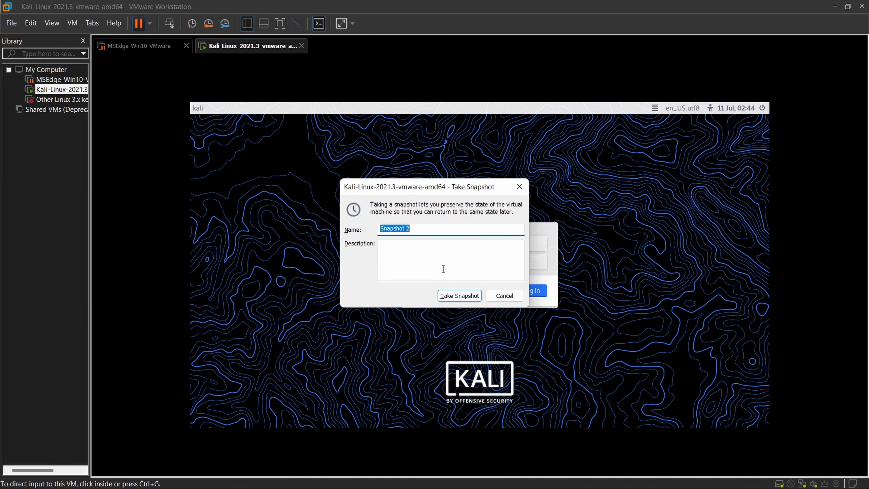
{"action": "mouse_move", "coordinate": [503, 295]}
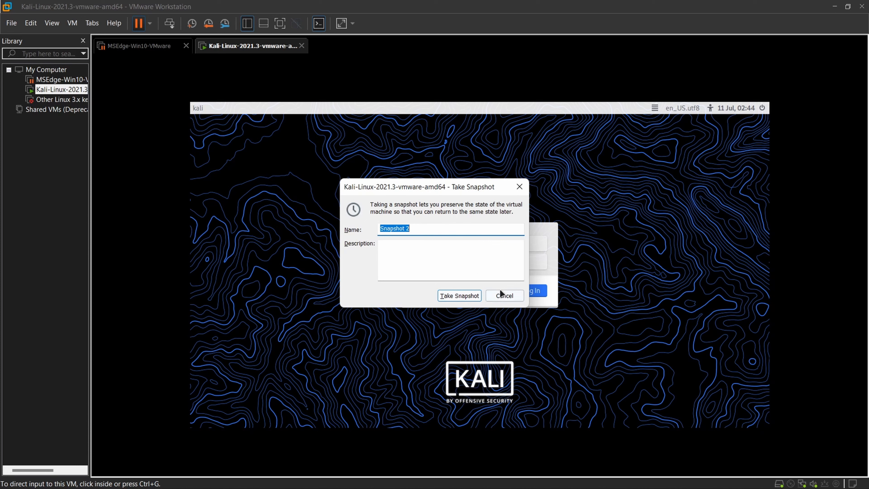
{"action": "left_click", "coordinate": [503, 296]}
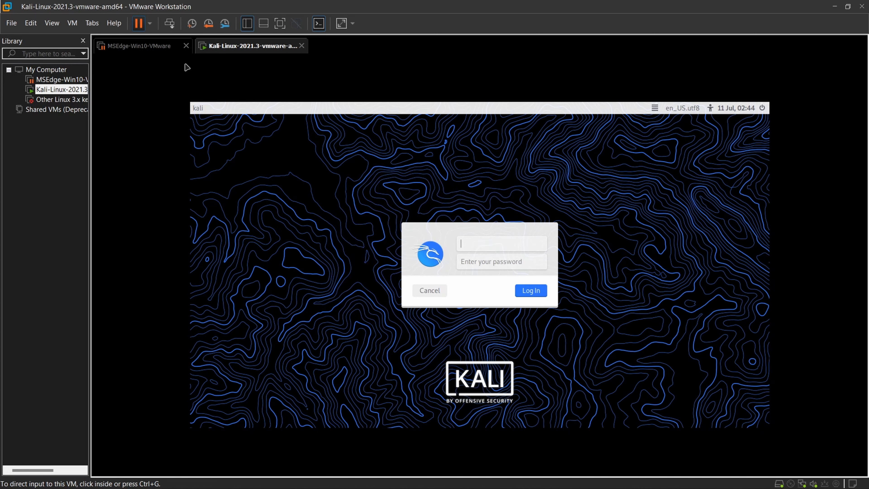
{"action": "mouse_move", "coordinate": [147, 23]}
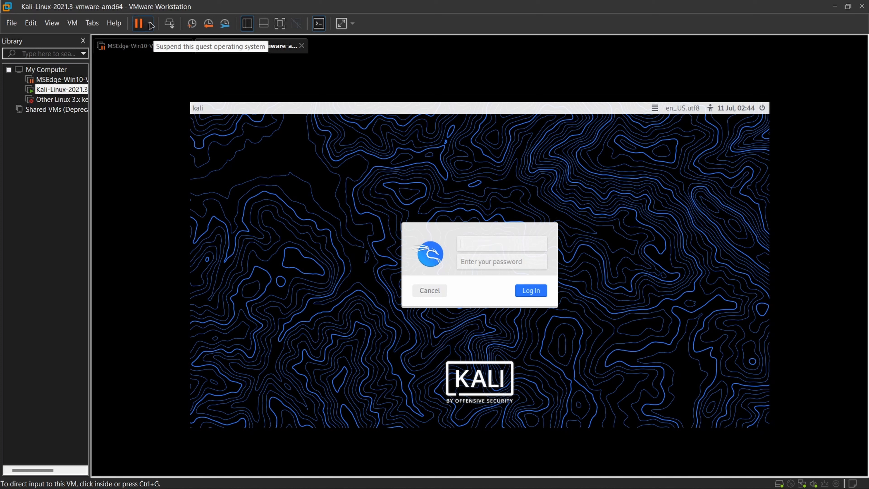
Restart the Kali guest from the power menu so it returns to the GRUB boot menu.
{"action": "left_click", "coordinate": [149, 23]}
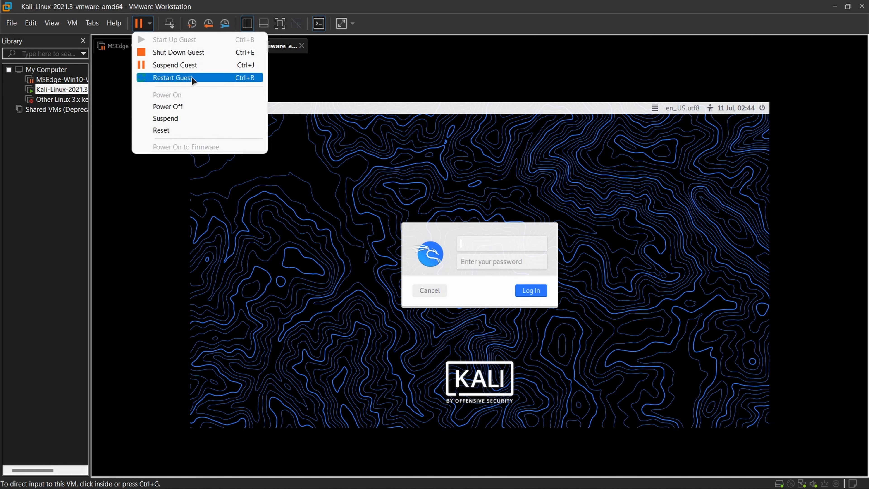
{"action": "mouse_move", "coordinate": [200, 84]}
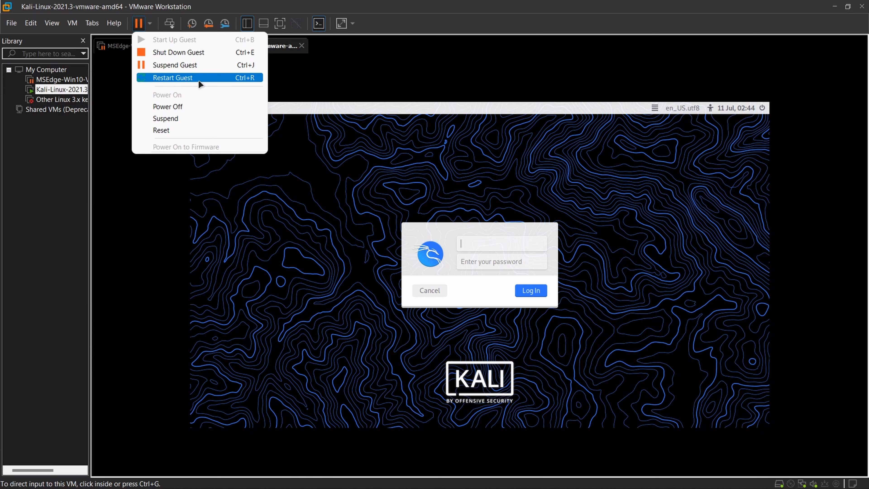
{"action": "left_click", "coordinate": [173, 77]}
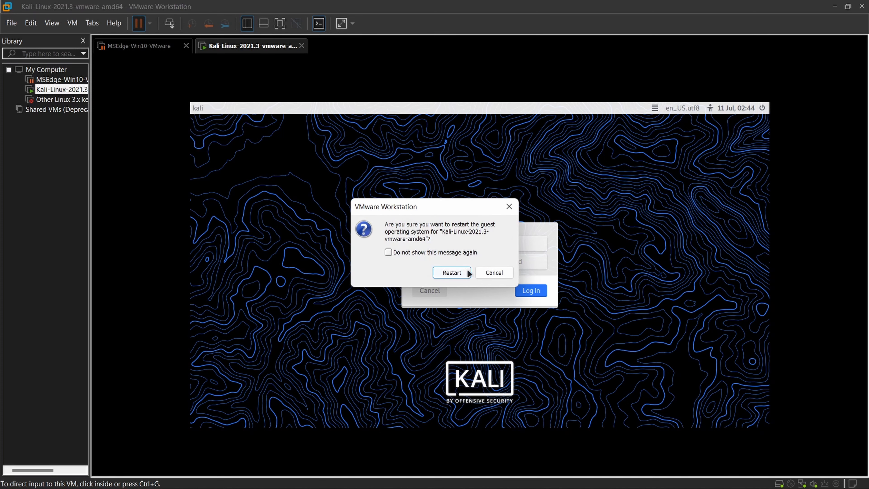
{"action": "left_click", "coordinate": [451, 273]}
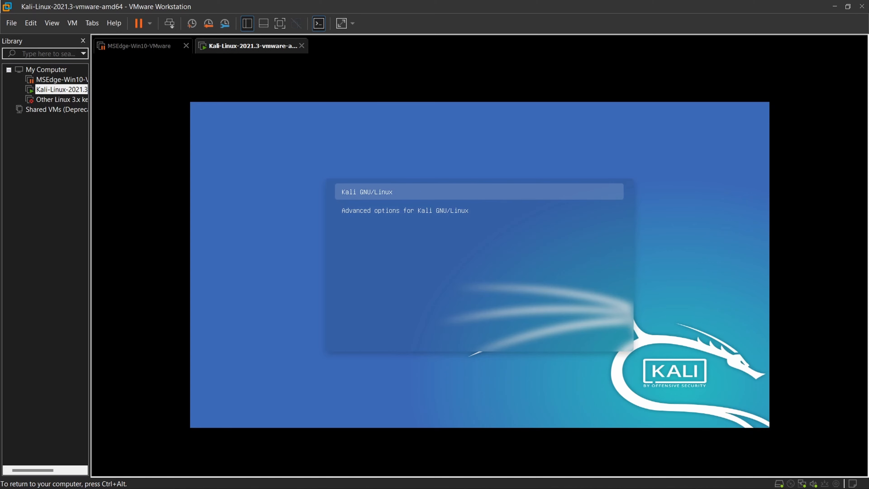
{"action": "key", "text": "Down"}
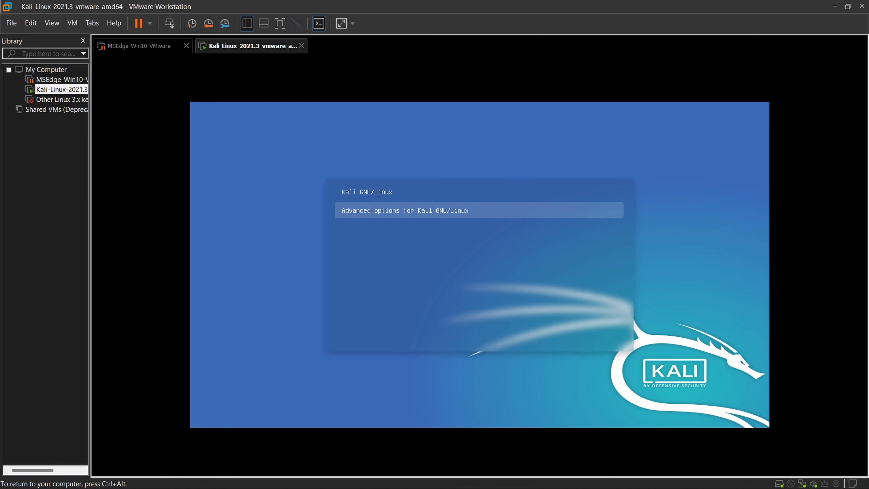
{"action": "key", "text": "Up"}
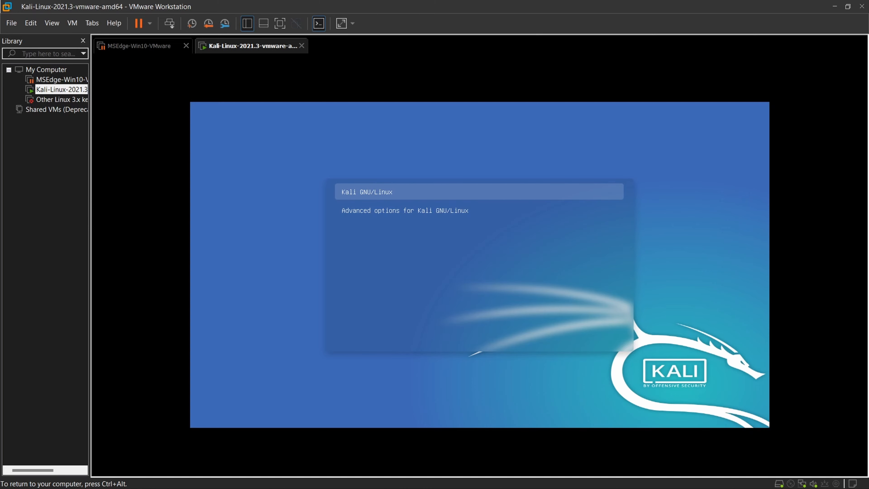
{"action": "key", "text": "e"}
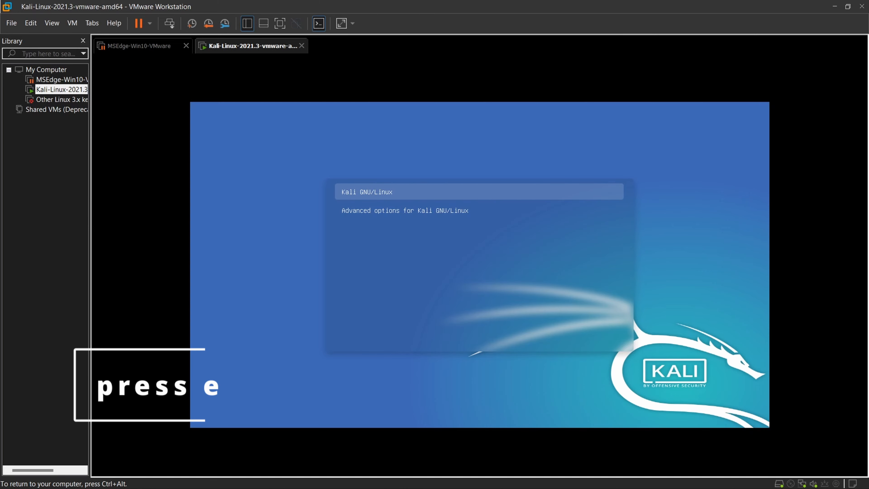
Edit the Kali kernel line to rw with init=/bin/bash and boot it with Ctrl+X.
{"action": "key", "text": "e"}
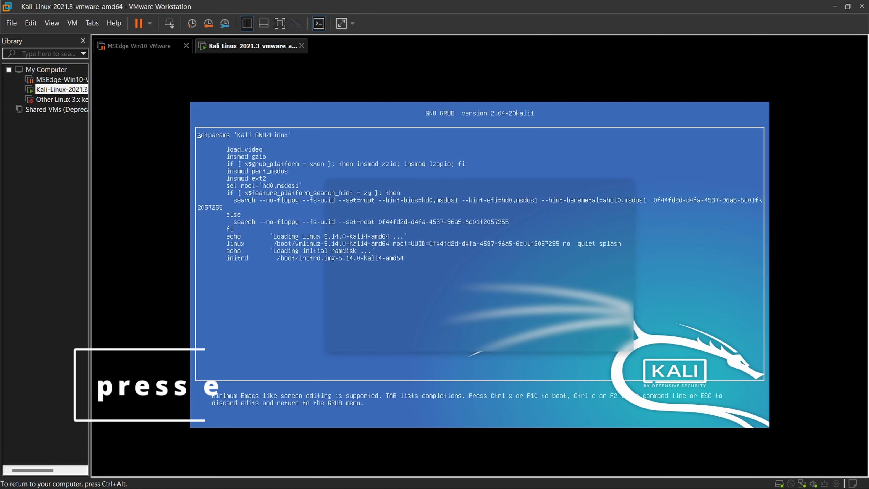
{"action": "key", "text": "e"}
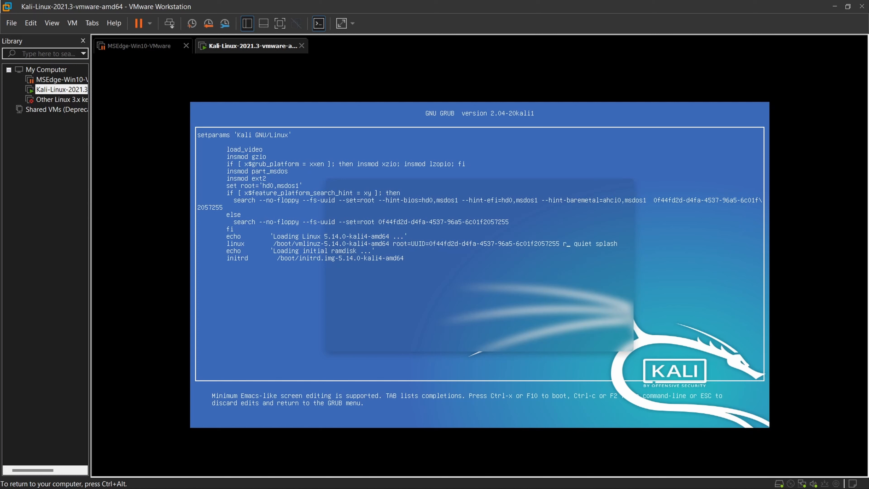
{"action": "type", "text": "w"}
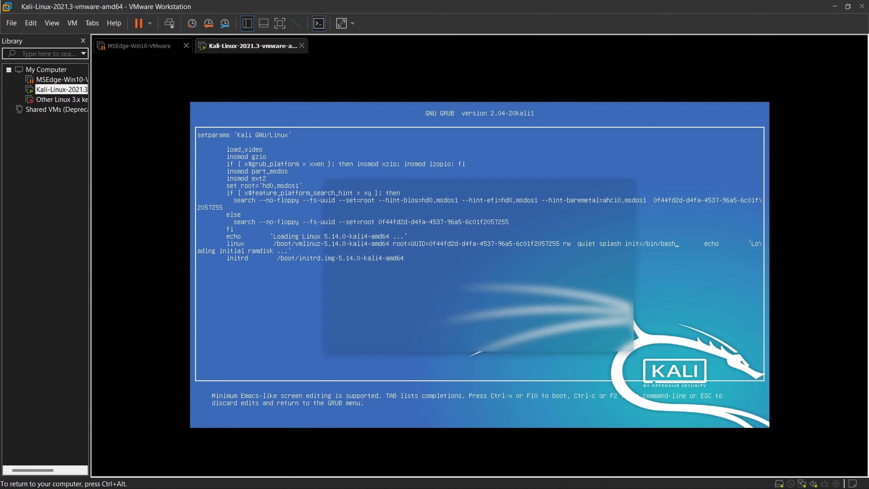
{"action": "key", "text": "ctrl+x"}
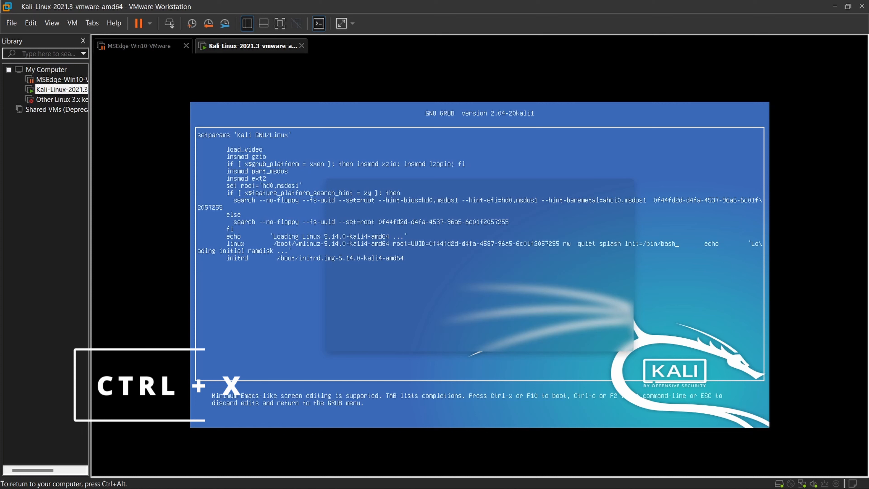
{"action": "key", "text": "ctrl+x"}
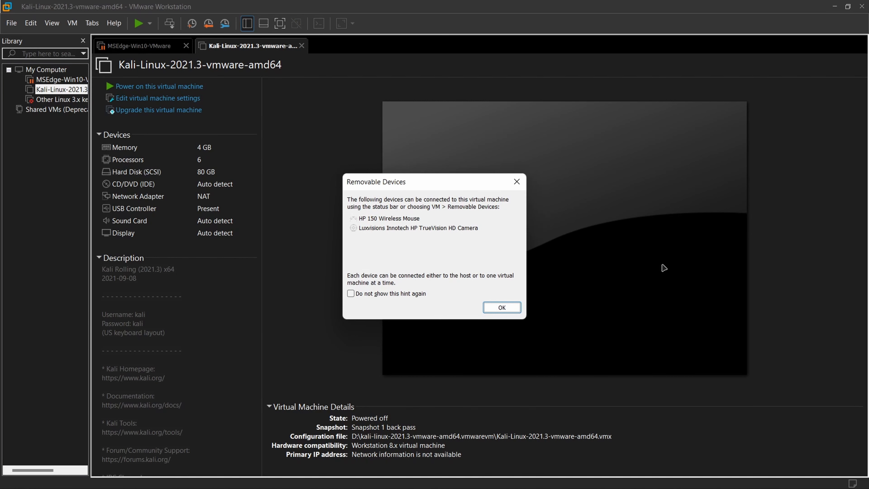
{"action": "mouse_move", "coordinate": [500, 309]}
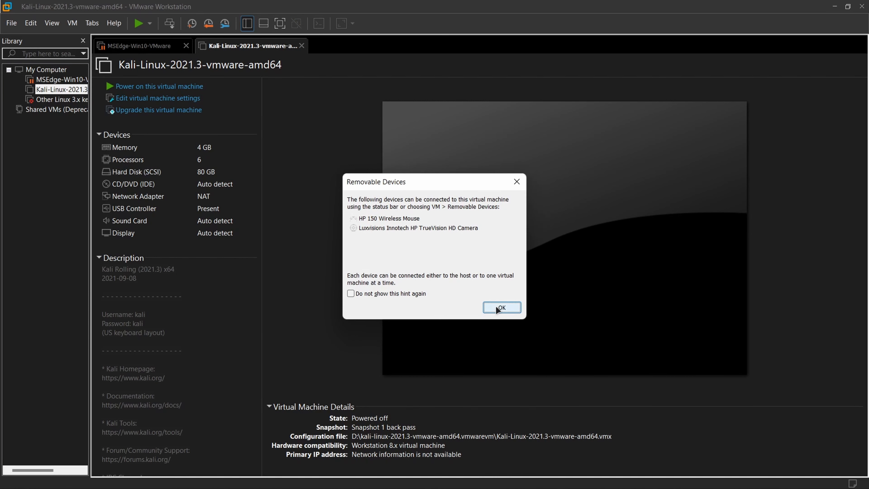
Dismiss the Removable Devices notice and power the Kali machine back on.
{"action": "left_click", "coordinate": [501, 307]}
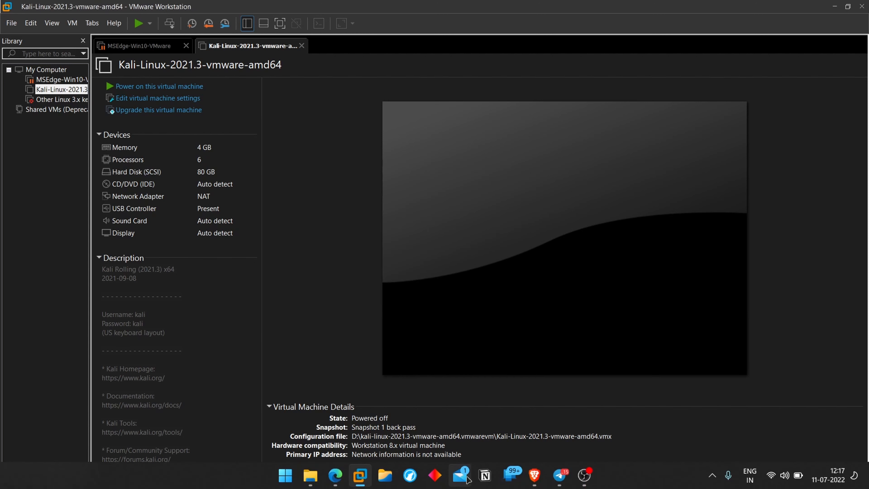
{"action": "mouse_move", "coordinate": [361, 476]}
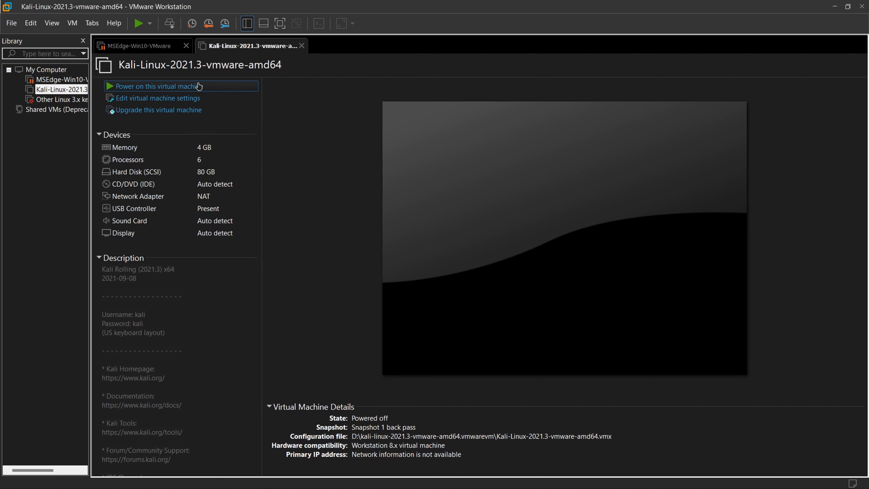
{"action": "left_click", "coordinate": [156, 86]}
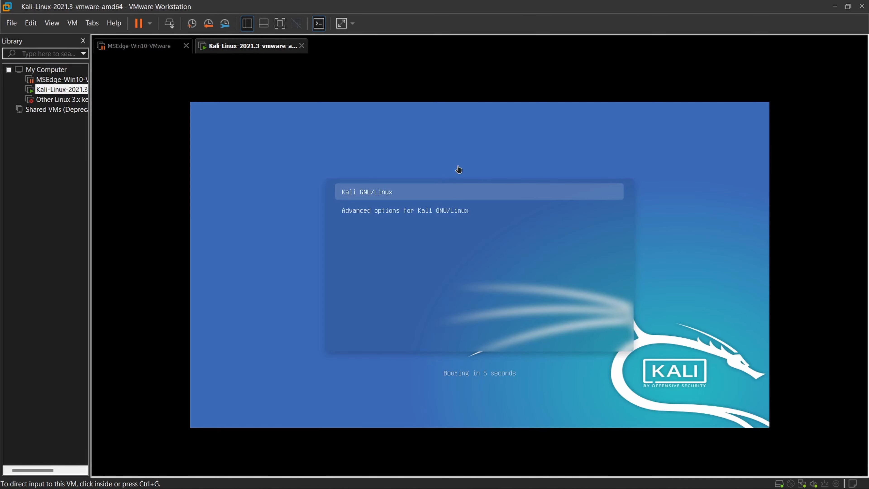
{"action": "mouse_move", "coordinate": [476, 186]}
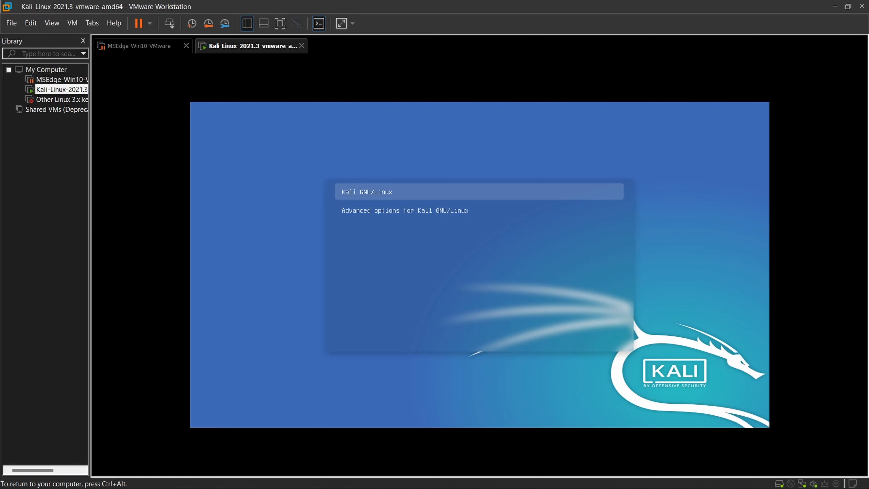
Enter edit mode on the Kali GNU/Linux GRUB entry before it boots.
{"action": "key", "text": "e"}
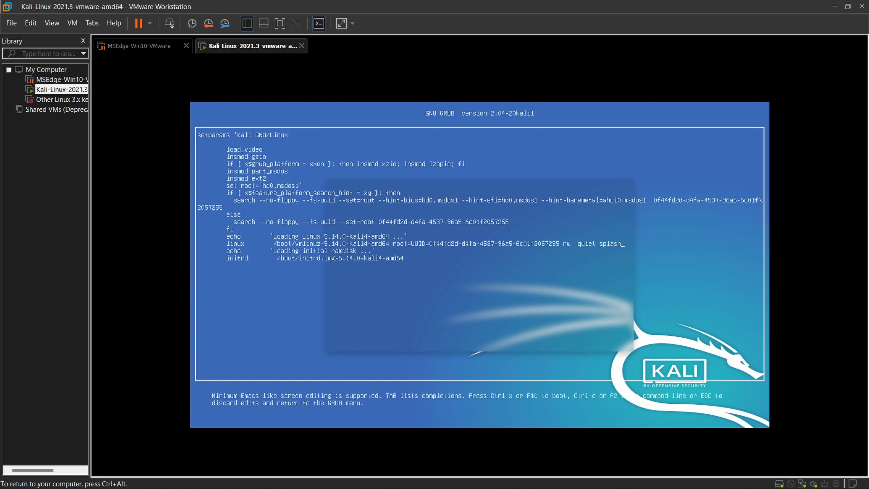
Append init=/bin/bash to the linux line and boot to a root bash shell.
{"action": "type", "text": "init=/bin"}
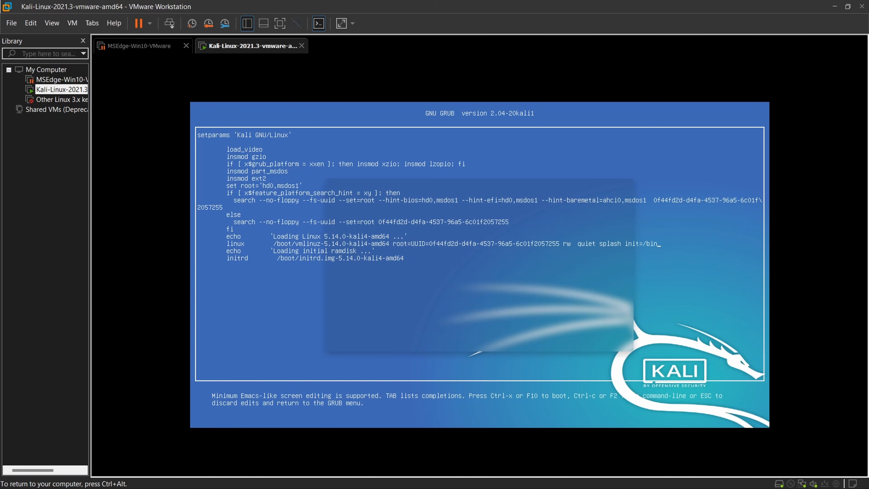
{"action": "type", "text": "/bash"}
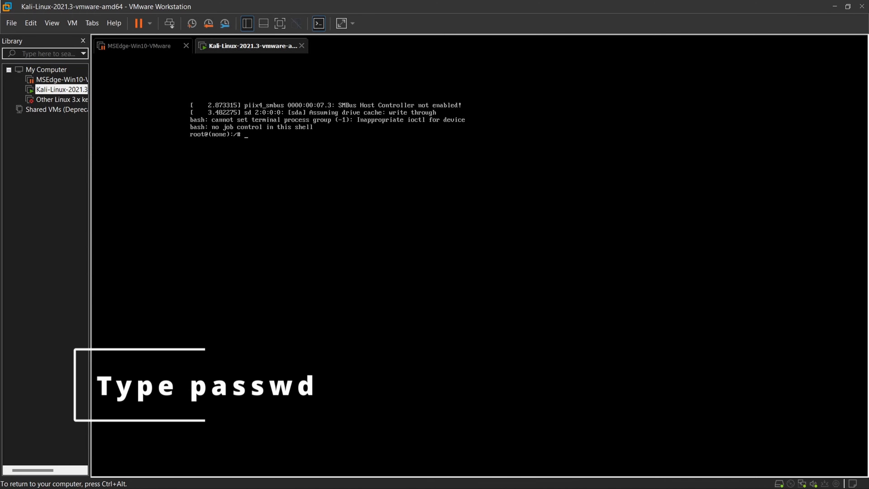
Run passwd and enter the new root password until it reports updated successfully.
{"action": "type", "text": "p"}
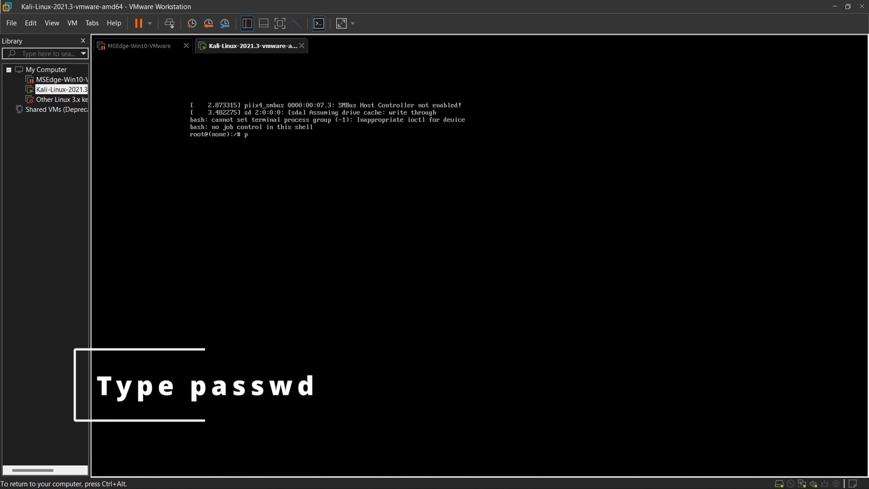
{"action": "type", "text": "asswd"}
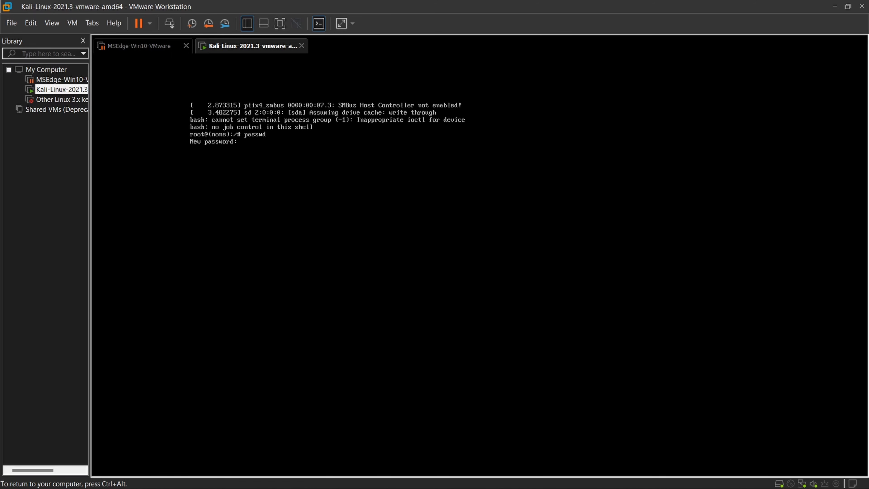
{"action": "key", "text": "Enter"}
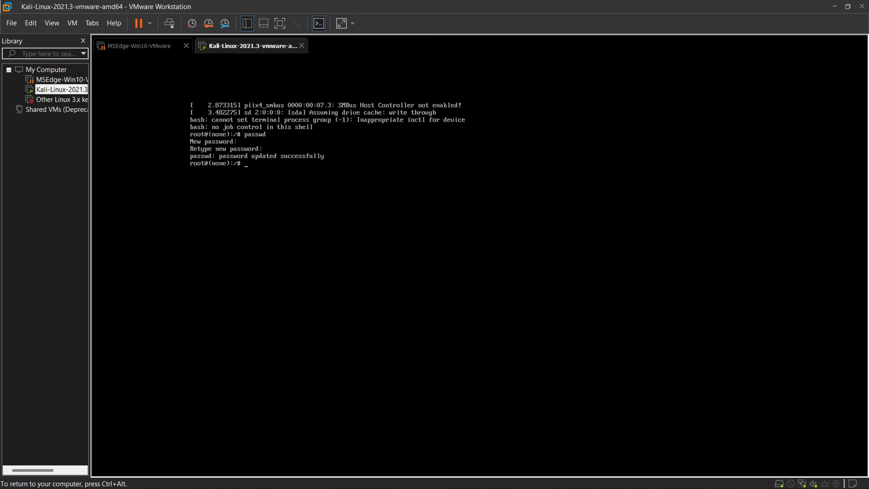
{"action": "type", "text": "pa"}
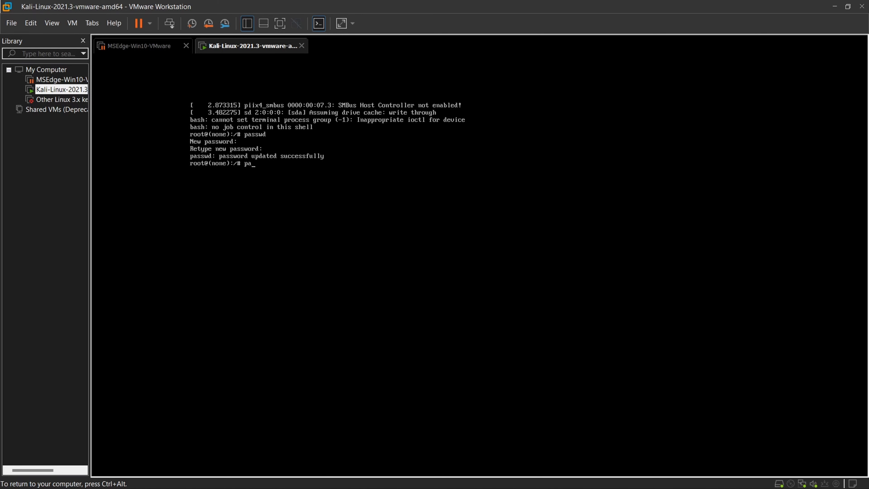
{"action": "type", "text": "ssw"}
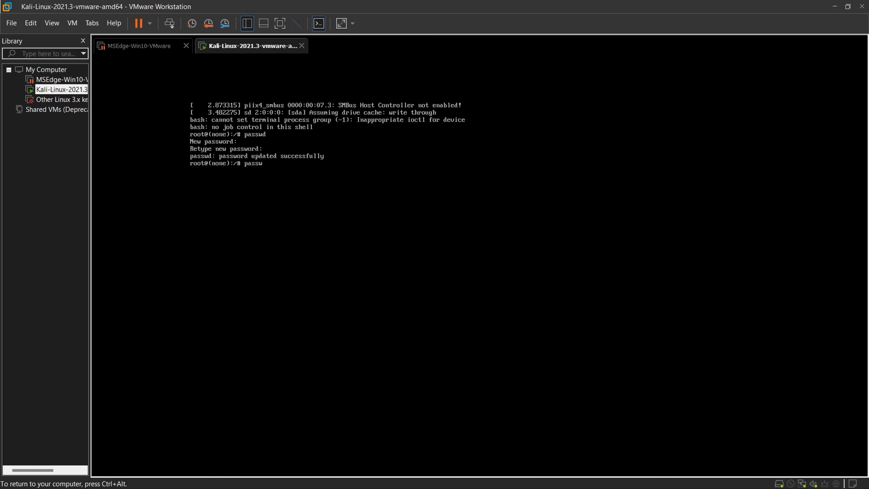
{"action": "type", "text": "d"}
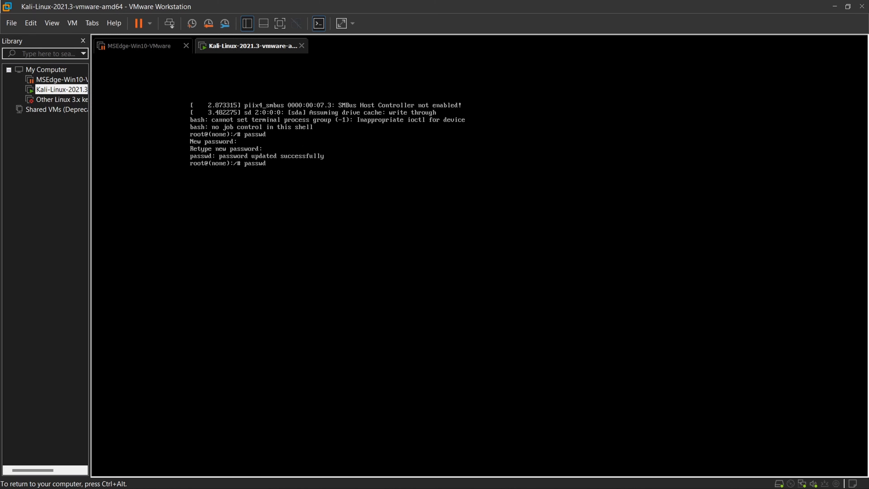
{"action": "type", "text": "k"}
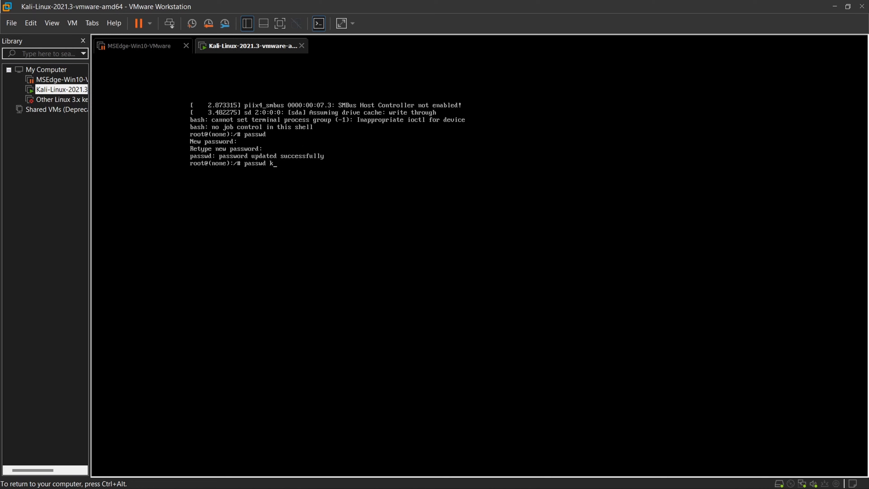
{"action": "type", "text": "al"}
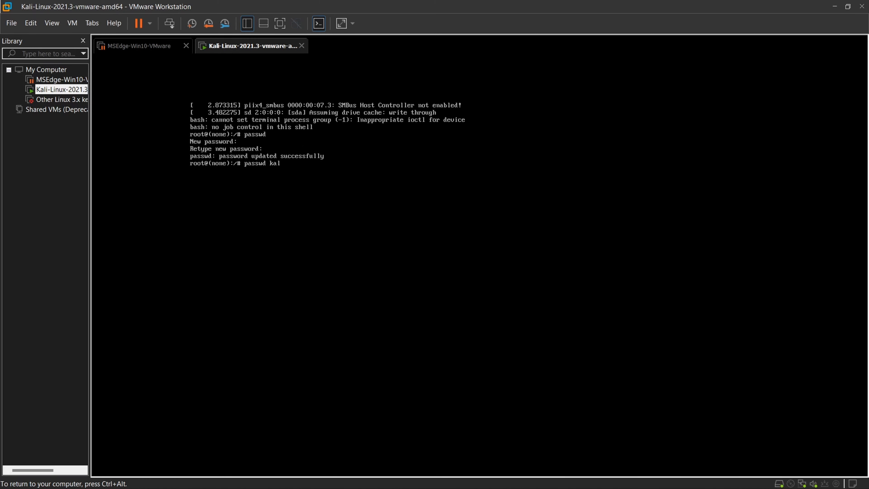
{"action": "type", "text": "i"}
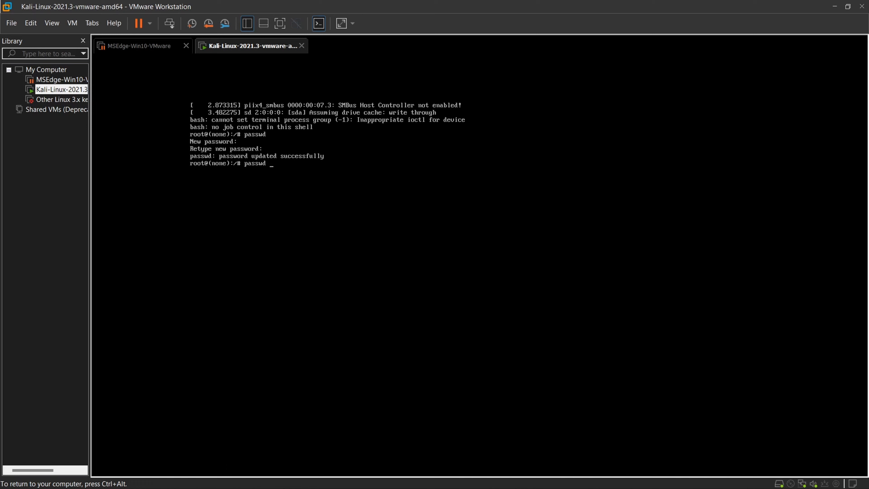
{"action": "key", "text": "BackSpace"}
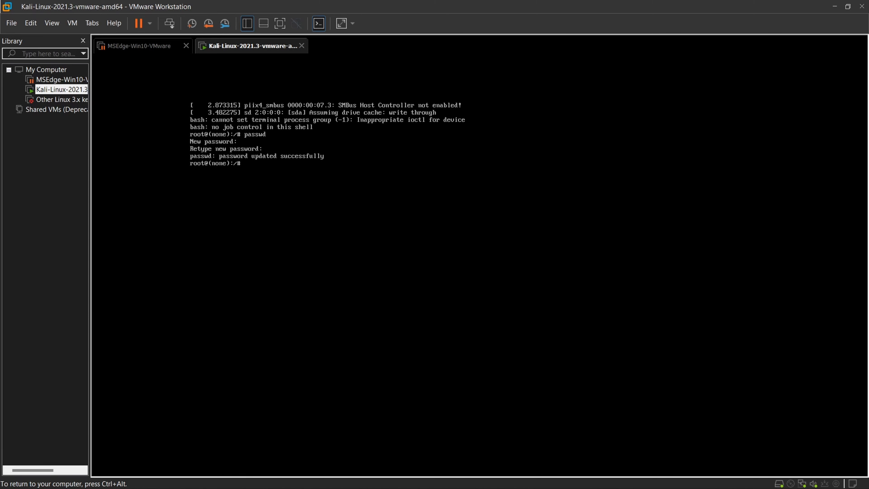
{"action": "mouse_move", "coordinate": [143, 23]}
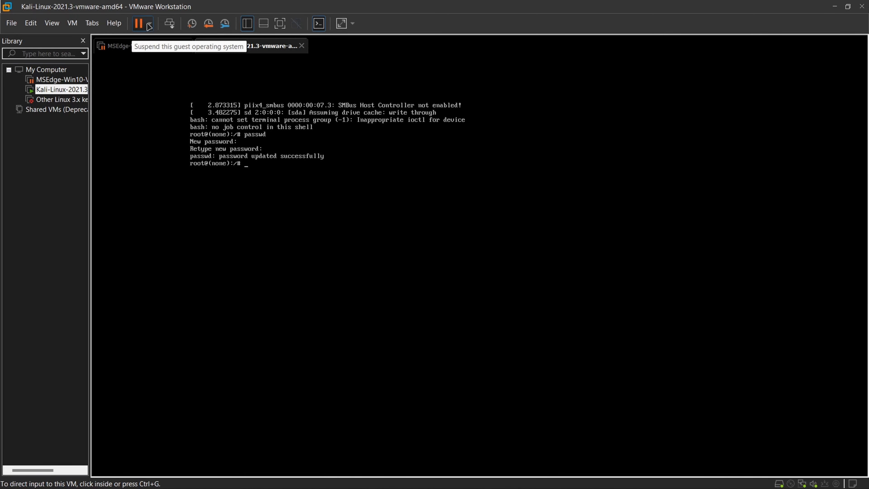
Restart the Kali guest and confirm, bringing it back to the graphical login screen.
{"action": "left_click", "coordinate": [225, 23]}
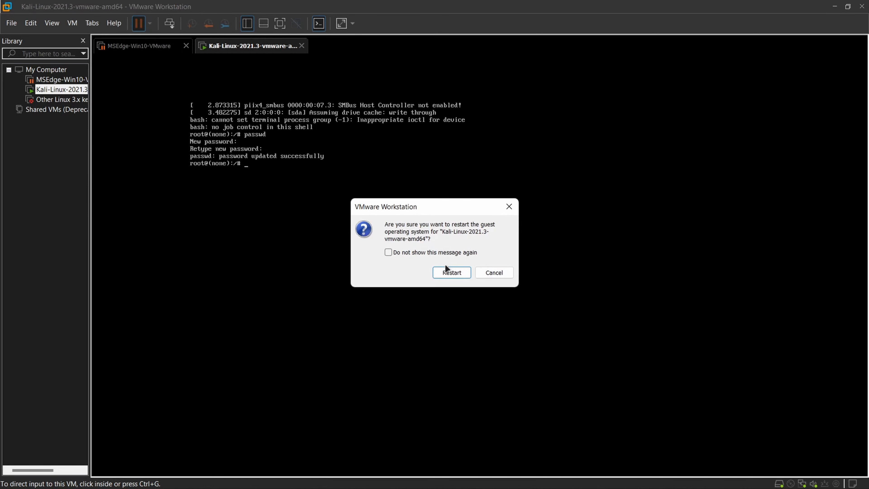
{"action": "left_click", "coordinate": [451, 272]}
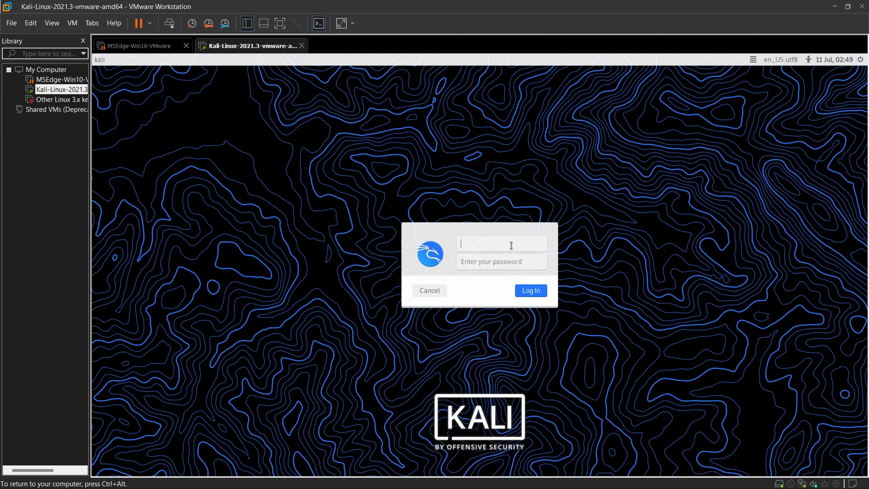
Log in as root with the new password, reaching the Kali desktop.
{"action": "type", "text": "root"}
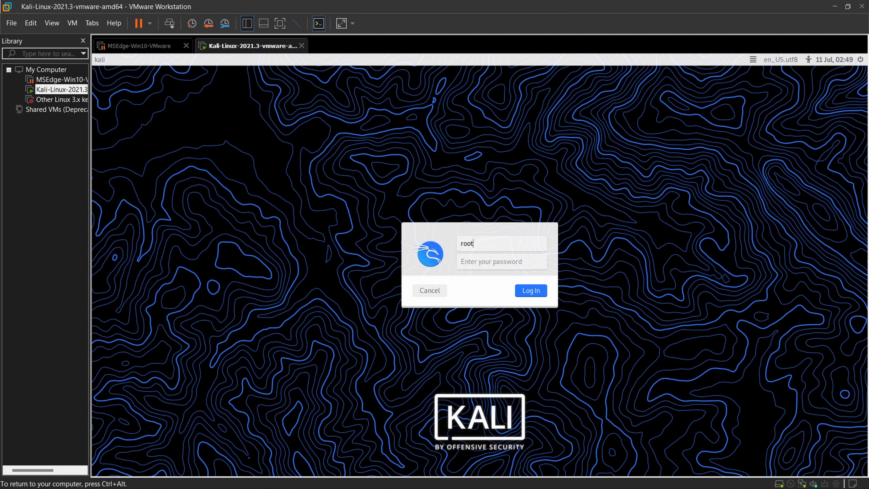
{"action": "left_click", "coordinate": [500, 261]}
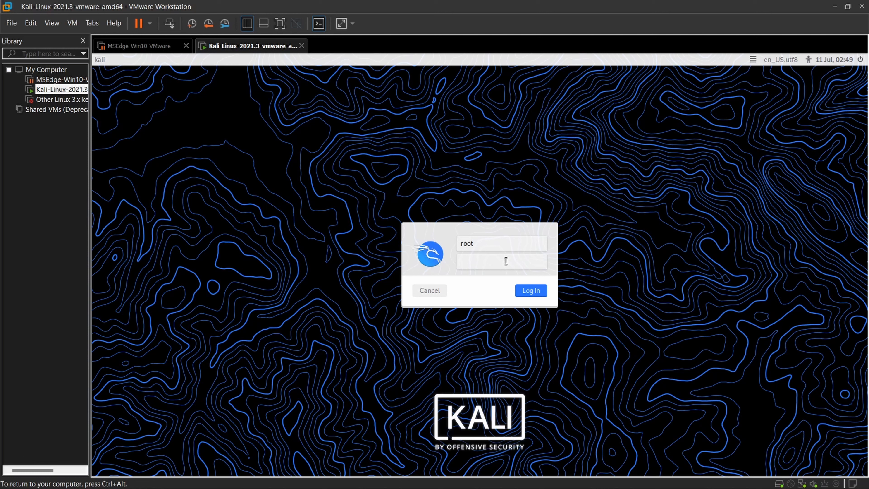
{"action": "left_click", "coordinate": [501, 261]}
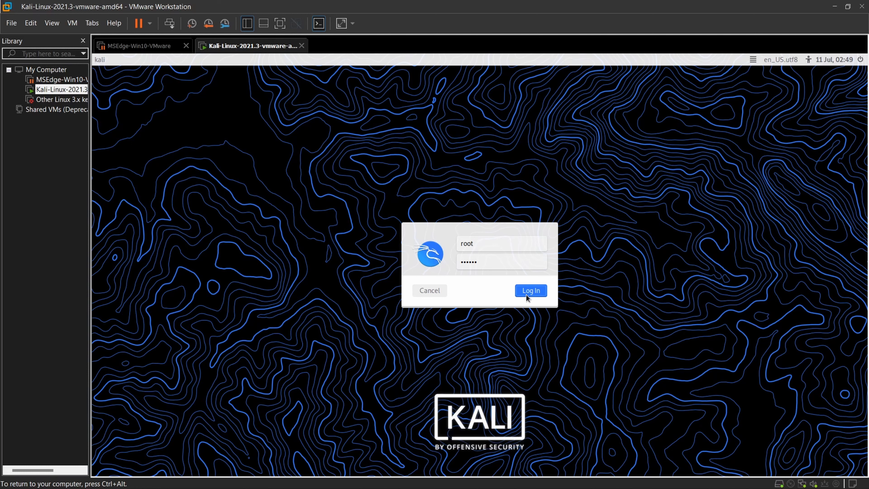
{"action": "left_click", "coordinate": [529, 290]}
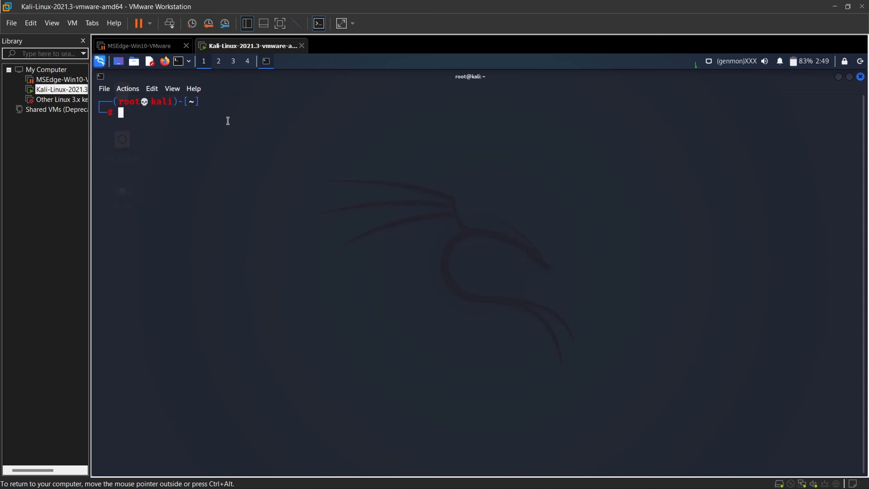
Type 'sudo apt install -y python-is-python3' and 'update' in the root terminal, then close it.
{"action": "type", "text": "sudo apt install -y python-is-python3"}
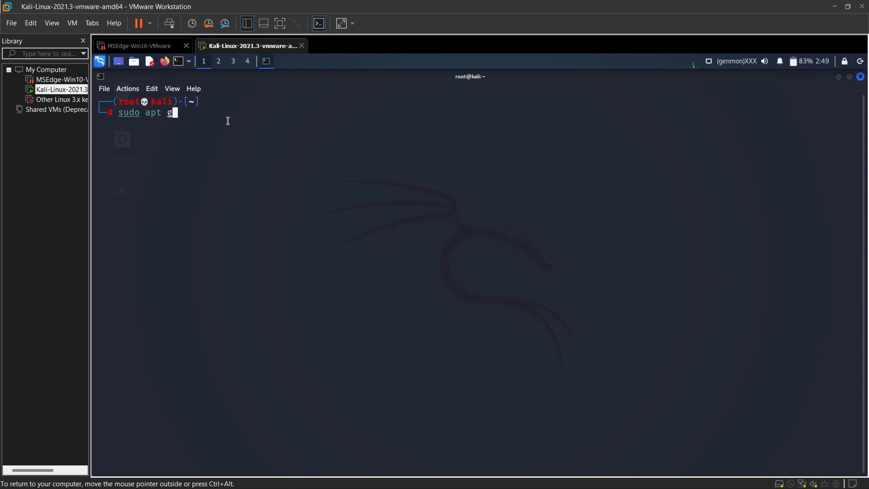
{"action": "type", "text": "update"}
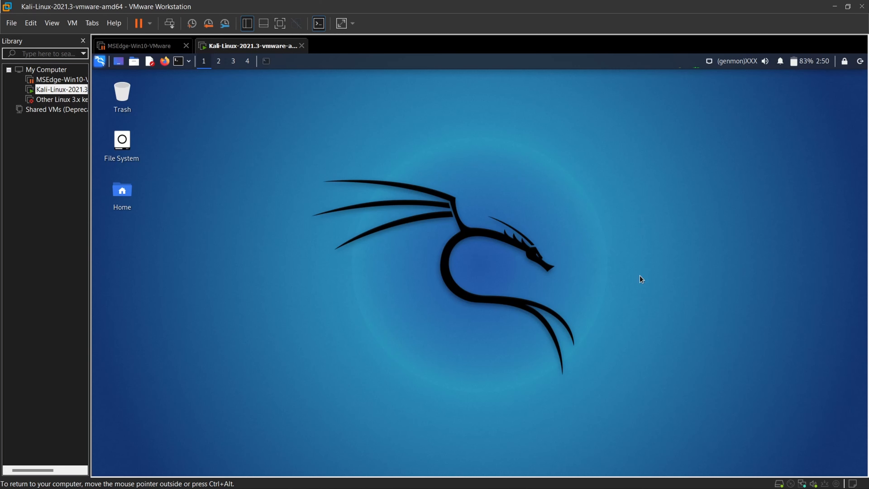
{"action": "mouse_move", "coordinate": [388, 165]}
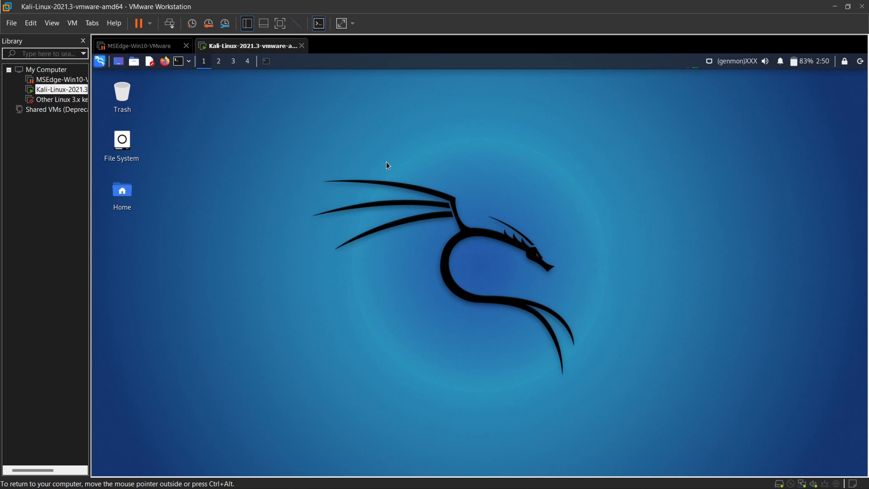
{"action": "mouse_move", "coordinate": [670, 327]}
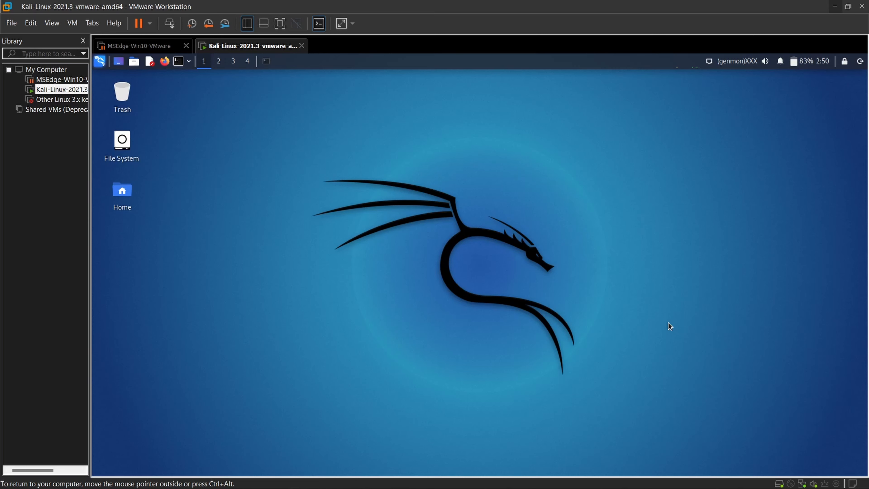
{"action": "mouse_move", "coordinate": [665, 257]}
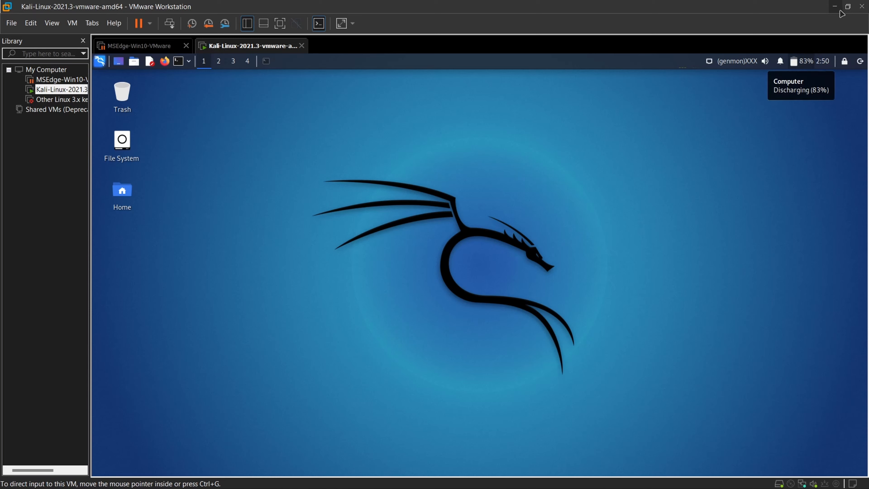
{"action": "mouse_move", "coordinate": [823, 74]}
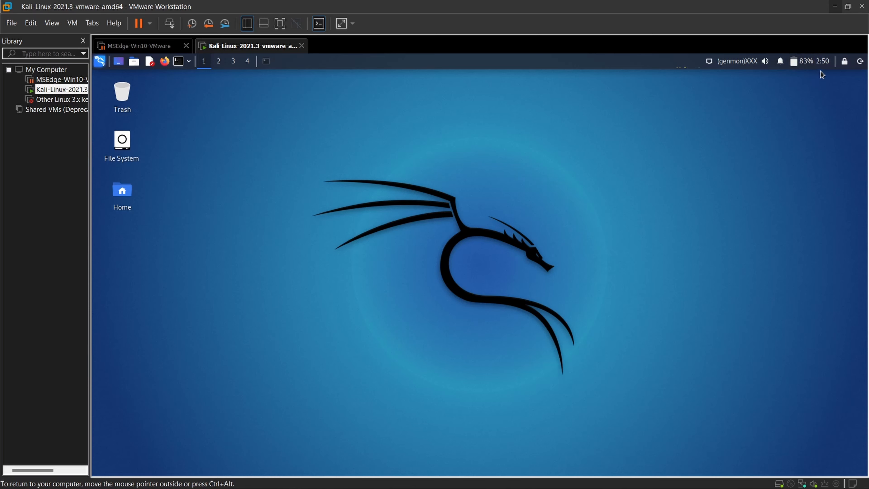